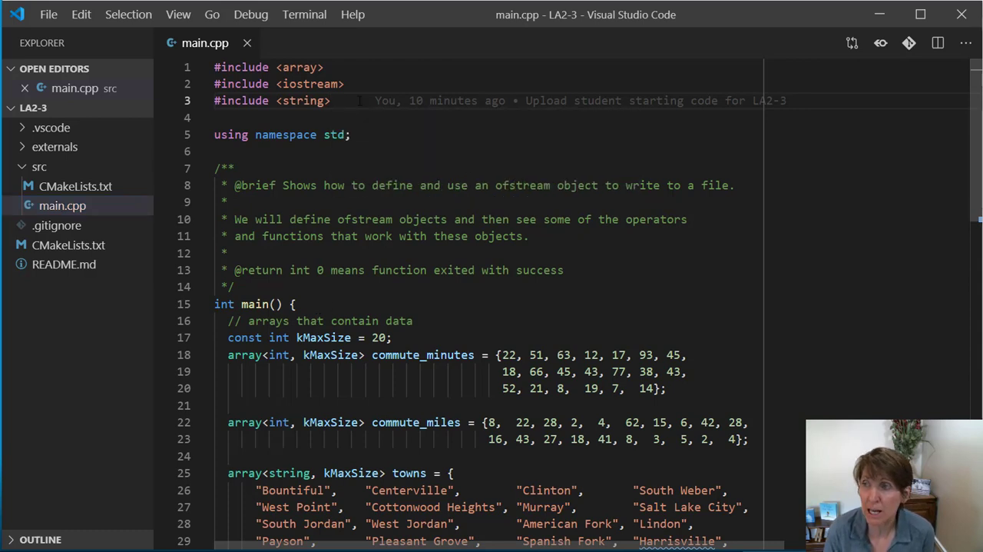
Step: Add #include <fstream> on a new line below the string include in main.cpp
{"action": "left_click", "coordinate": [332, 102]}
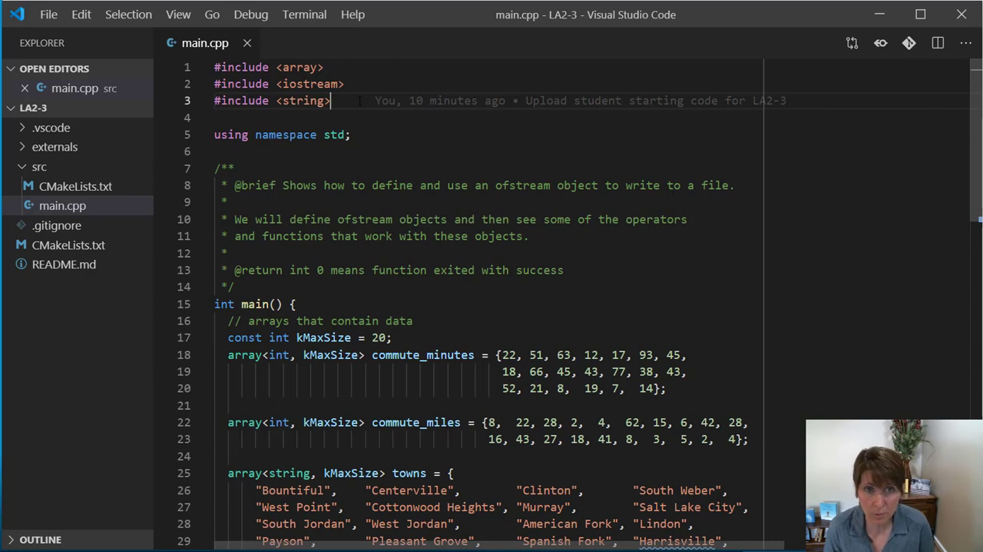
{"action": "type", "text": "#"}
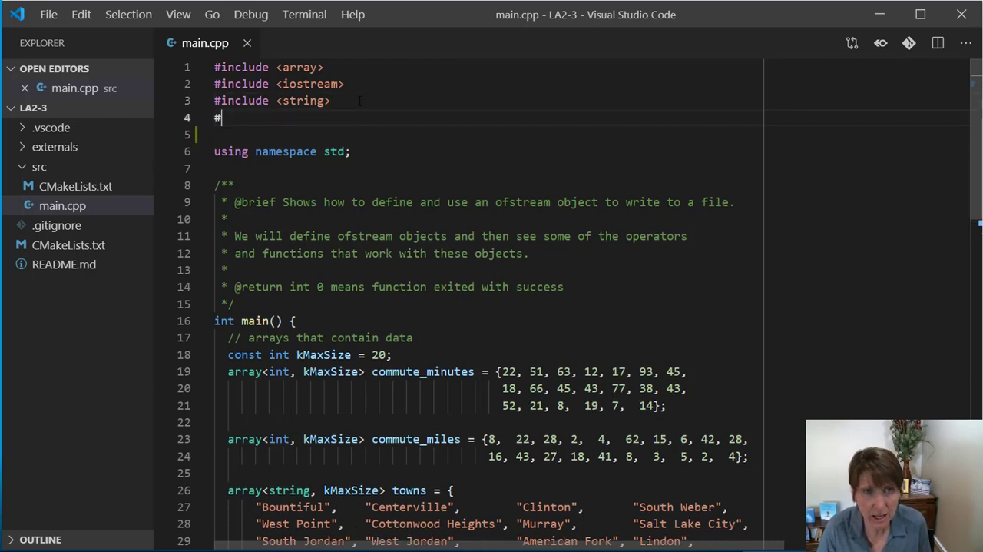
{"action": "type", "text": "include"}
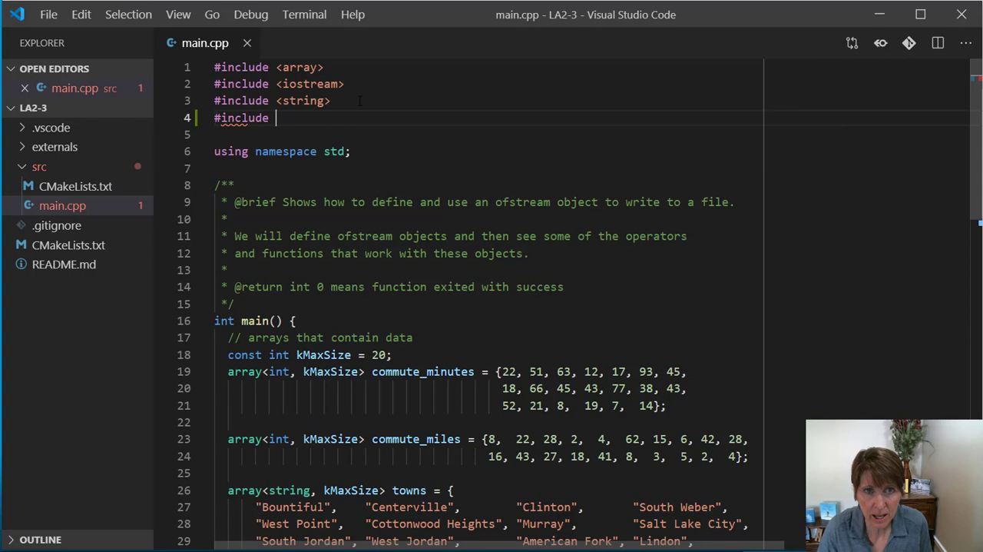
{"action": "type", "text": "<fstream"}
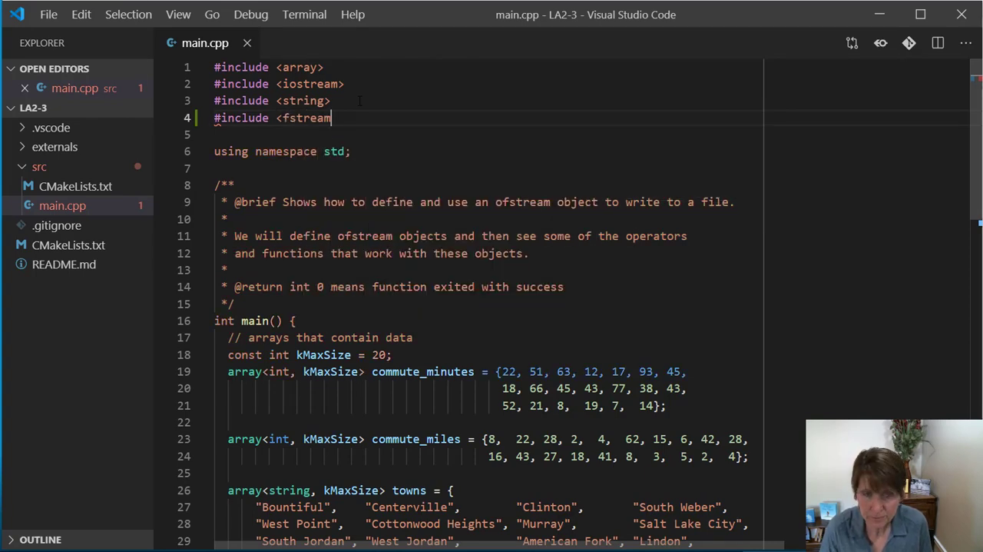
{"action": "type", "text": ">"}
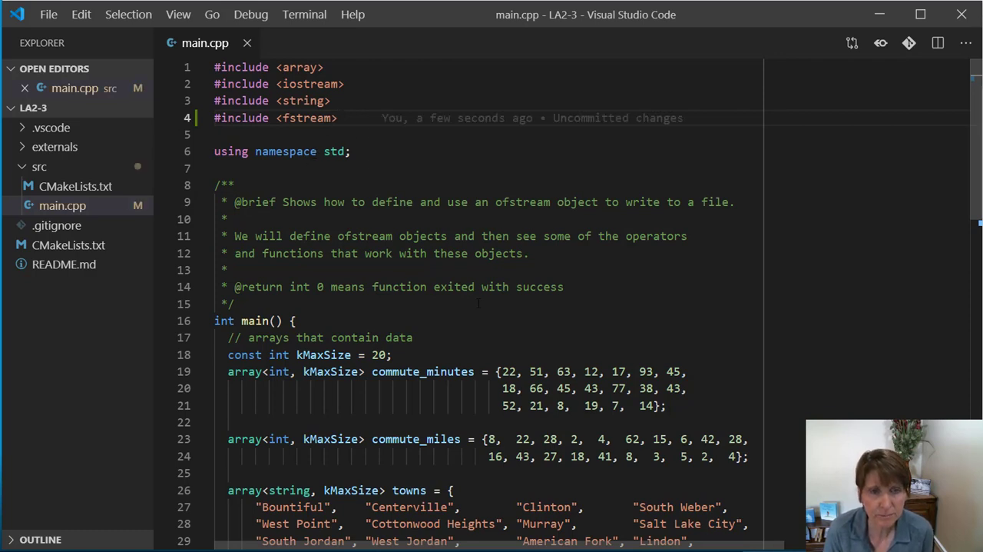
{"action": "scroll", "scroll_direction": "down", "scroll_amount": 3}
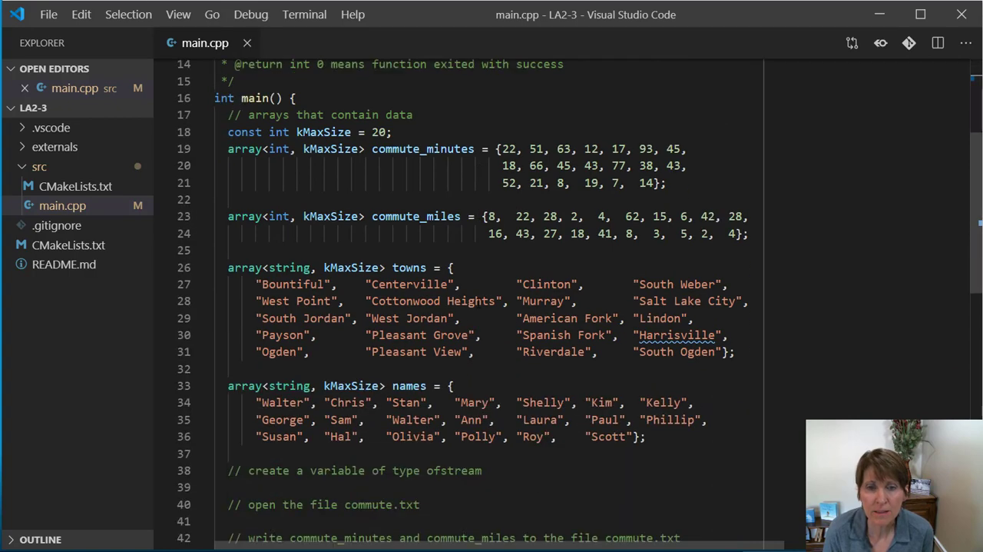
{"action": "mouse_move", "coordinate": [105, 371]}
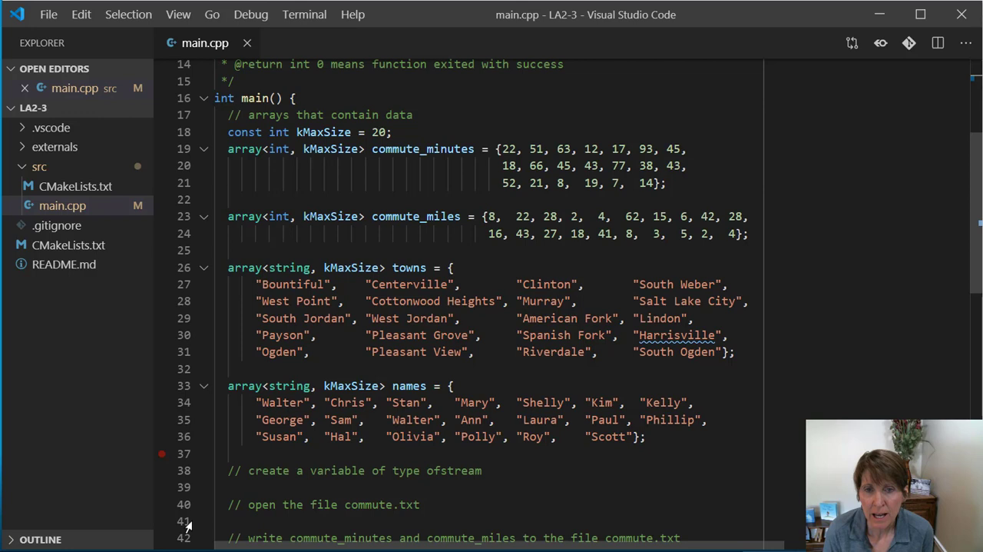
{"action": "mouse_move", "coordinate": [508, 150]}
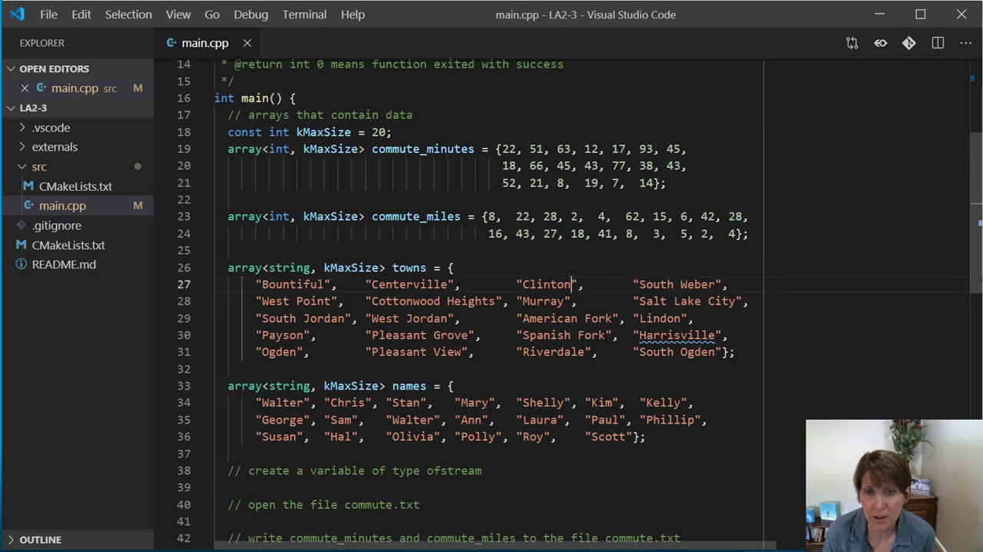
{"action": "double_click", "coordinate": [547, 283]}
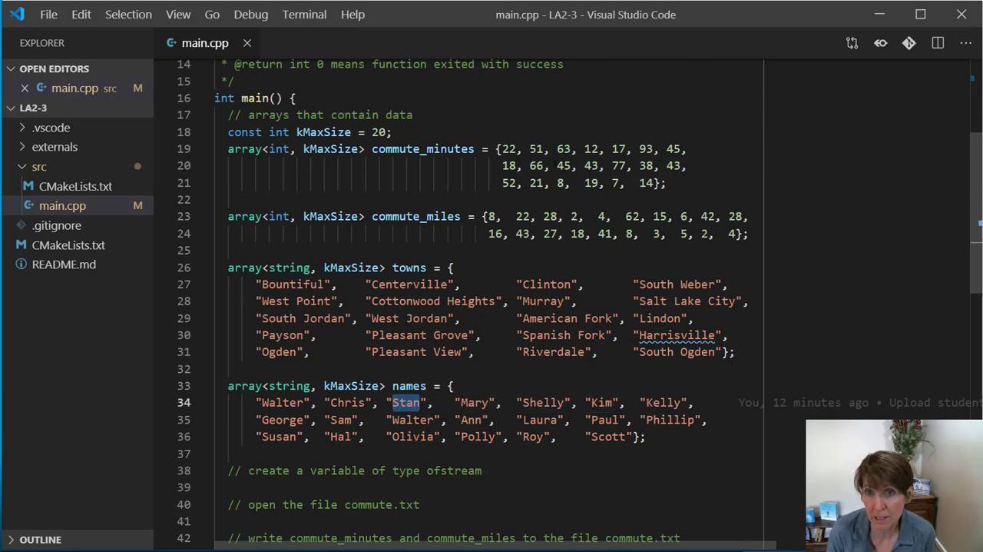
{"action": "scroll", "scroll_direction": "down", "scroll_amount": 3}
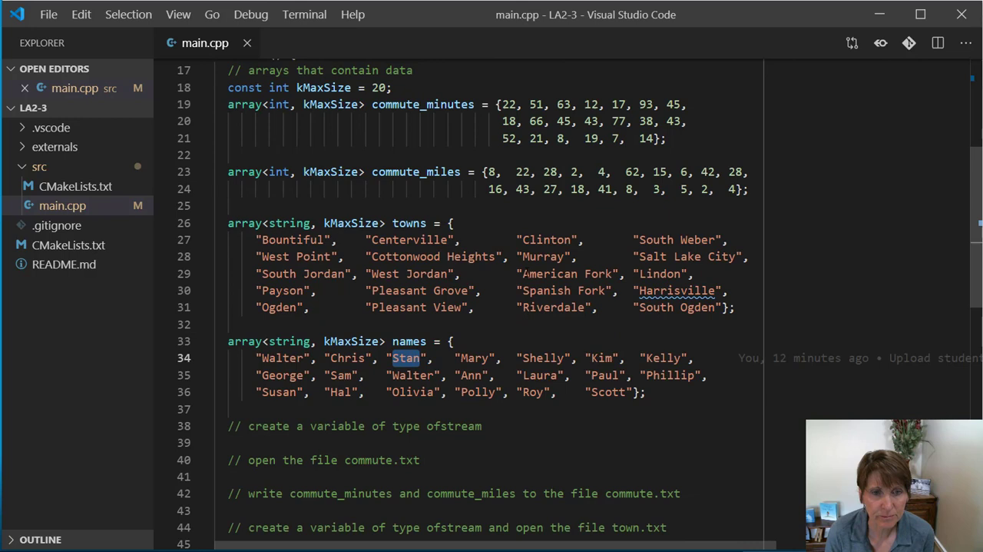
{"action": "scroll", "scroll_direction": "down", "scroll_amount": 3}
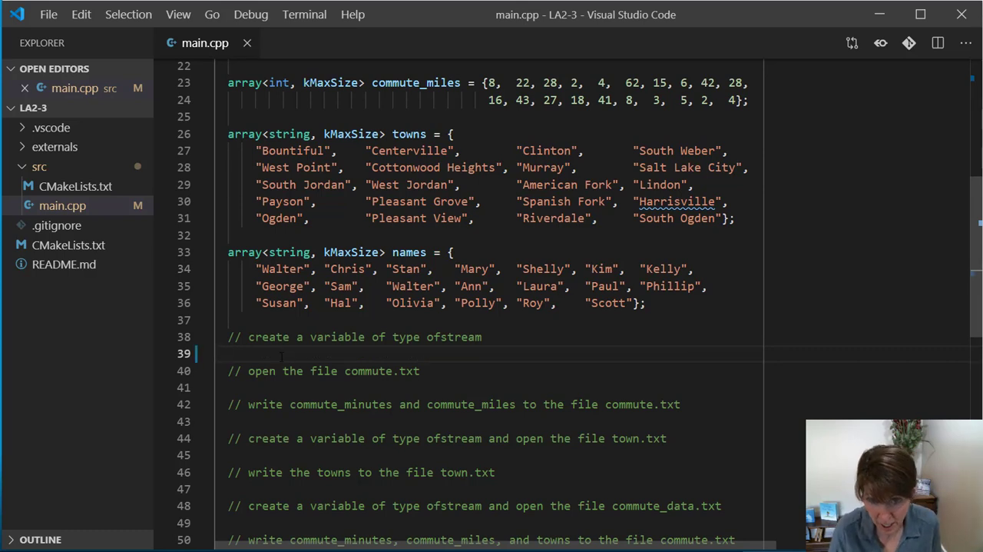
Step: Declare ofstream out; under its comment and leave a blank line after the open-file comment
{"action": "type", "text": "ofst"}
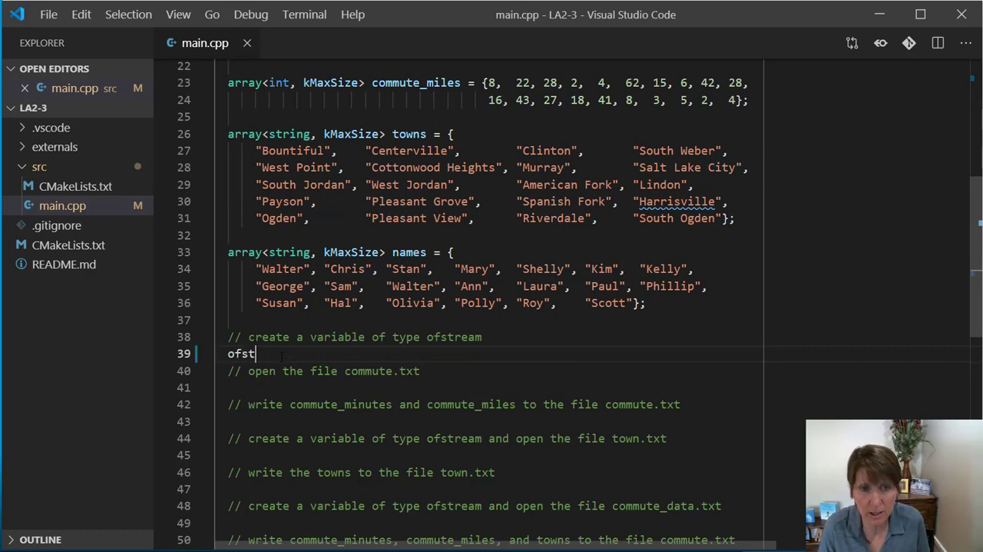
{"action": "type", "text": "ream"}
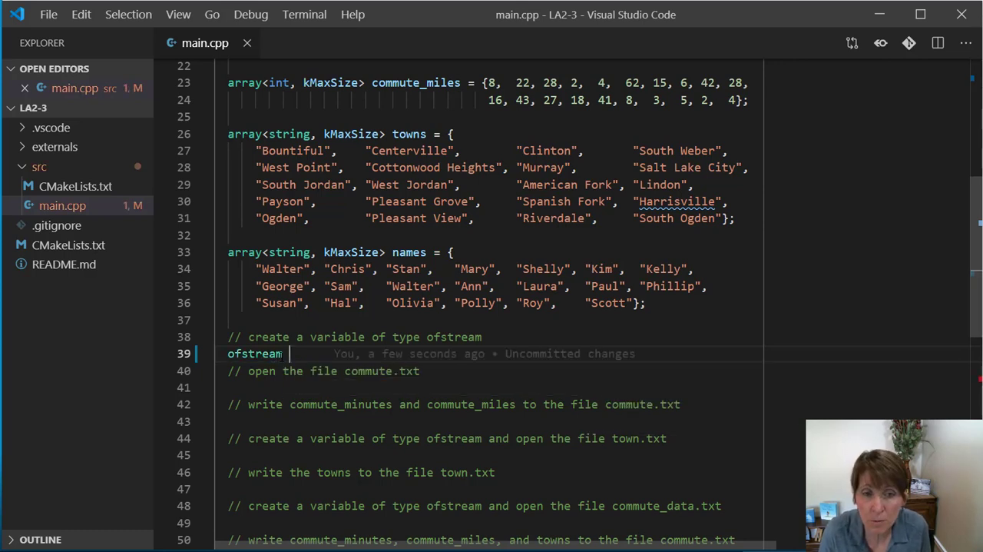
{"action": "type", "text": "out"}
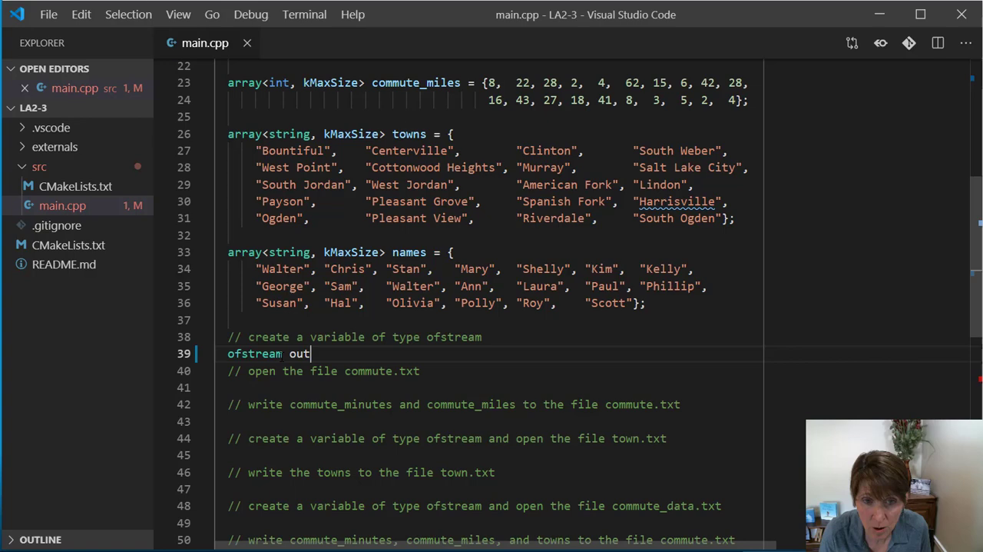
{"action": "type", "text": ";"}
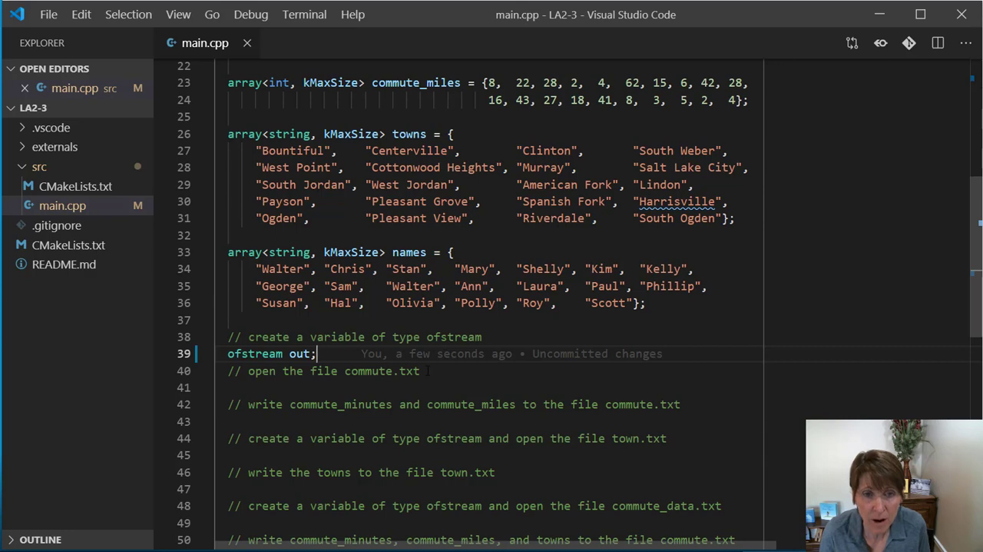
{"action": "key", "text": "Enter"}
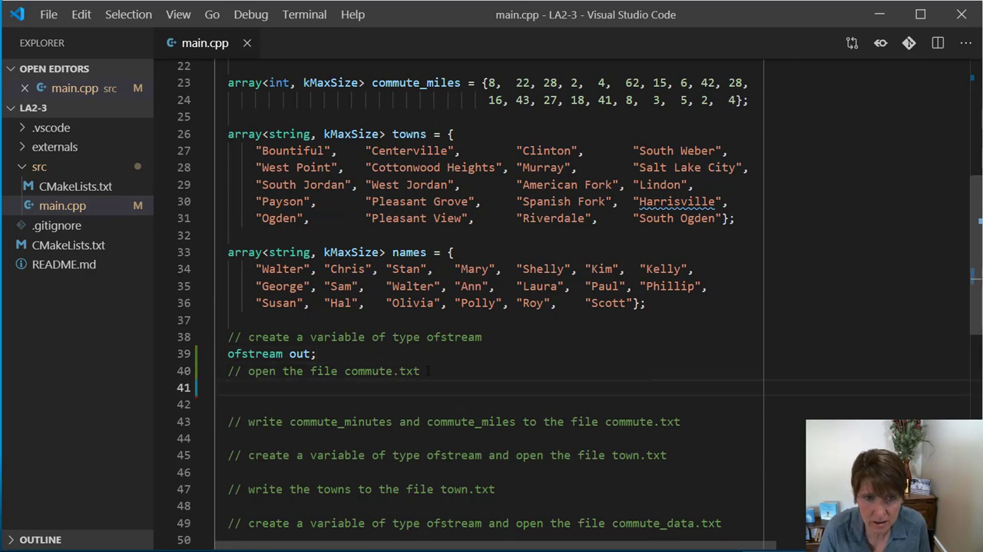
Step: Write out.open("../commute.txt"); on the line below the open-file comment
{"action": "left_click", "coordinate": [227, 388]}
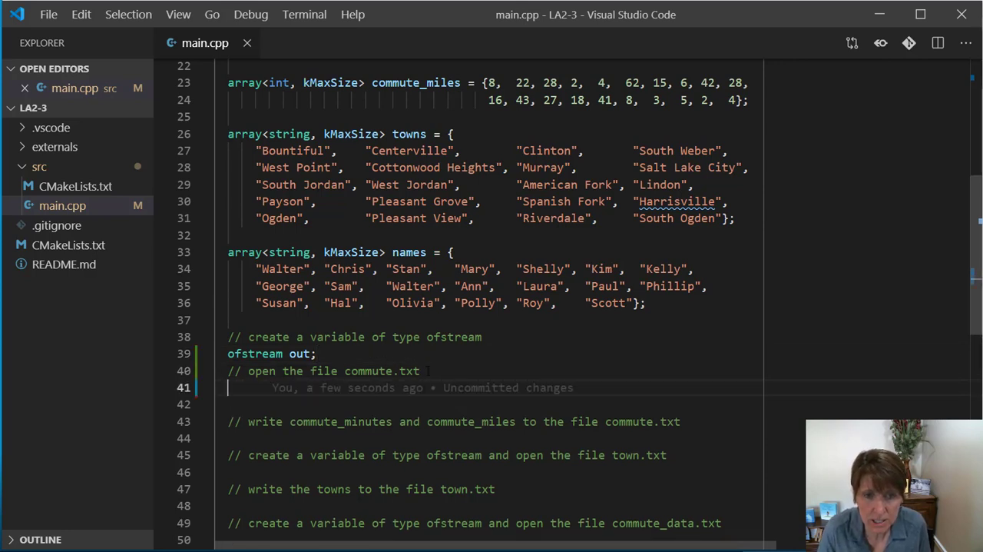
{"action": "type", "text": "out."}
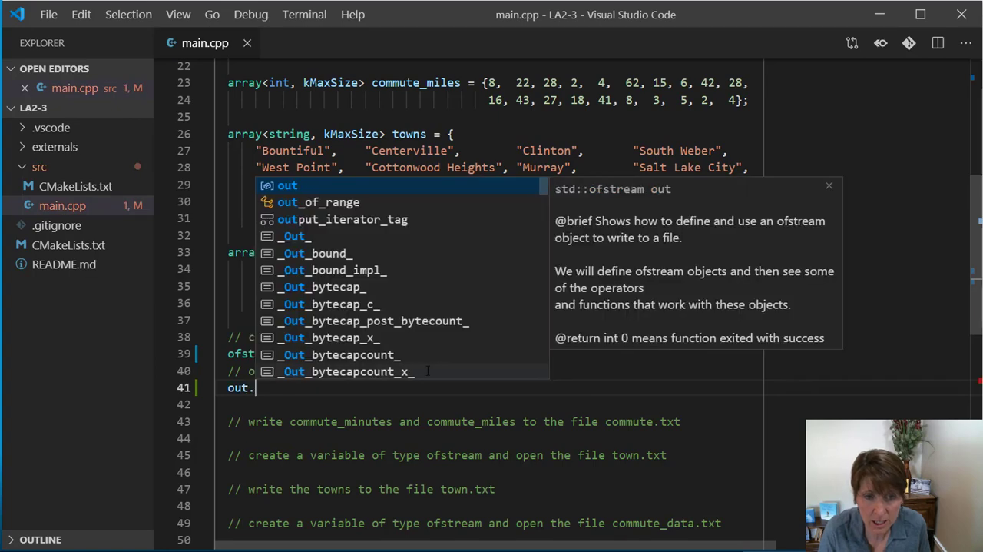
{"action": "type", "text": "open"}
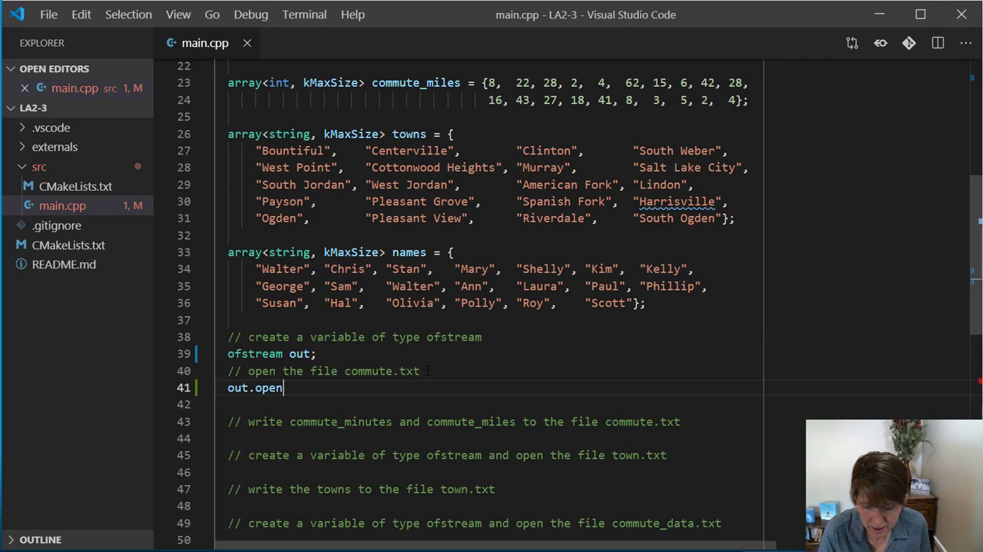
{"action": "type", "text": "()"}
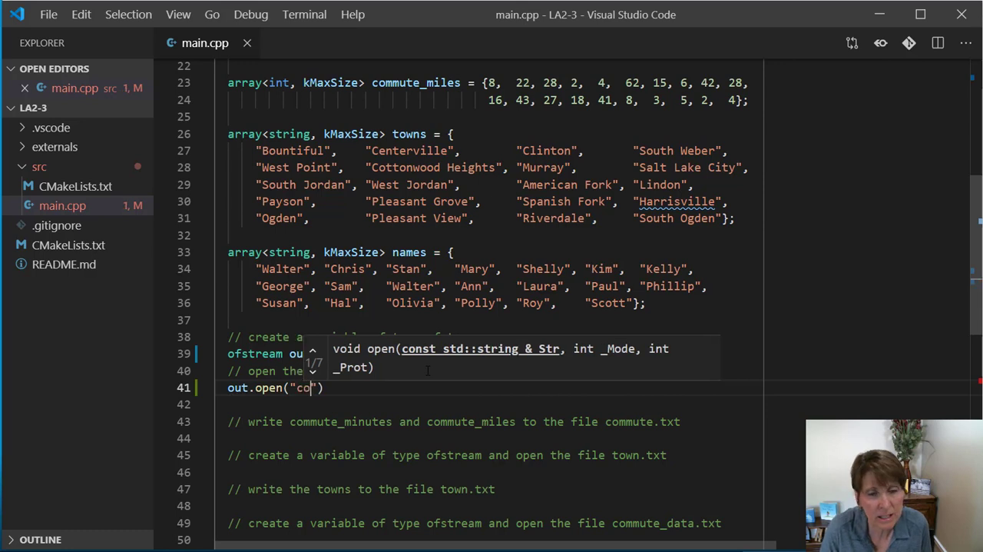
{"action": "type", "text": "mmute.x"}
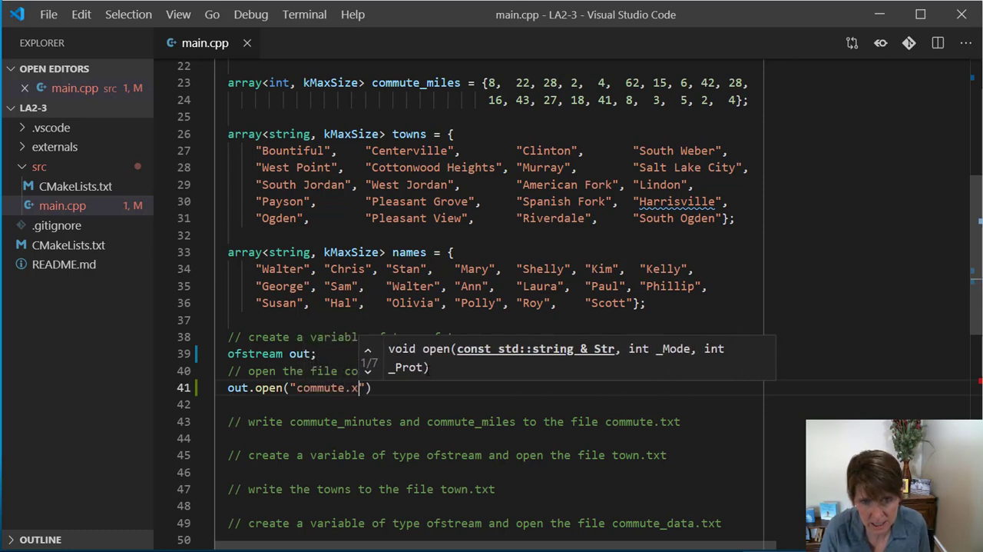
{"action": "type", "text": "txt"}
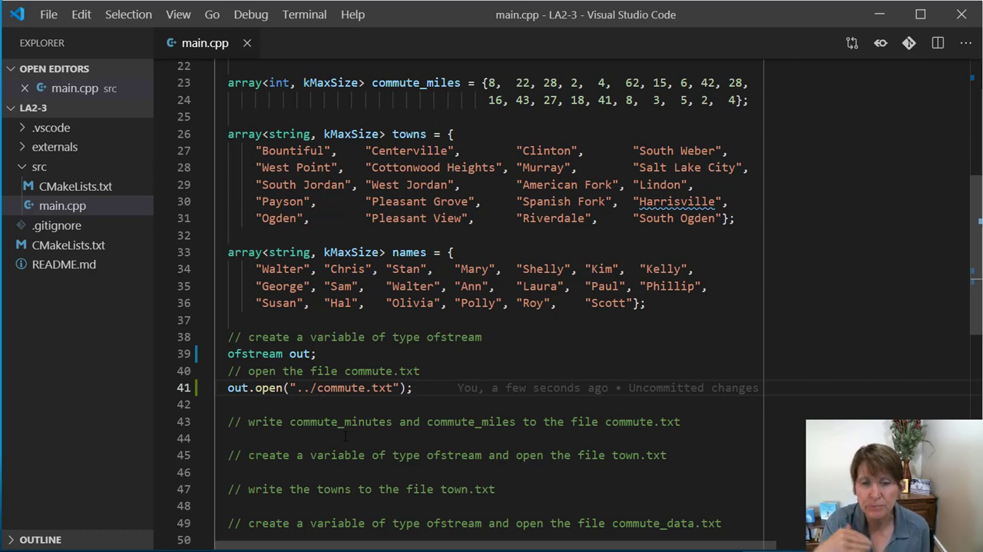
{"action": "mouse_move", "coordinate": [346, 436]}
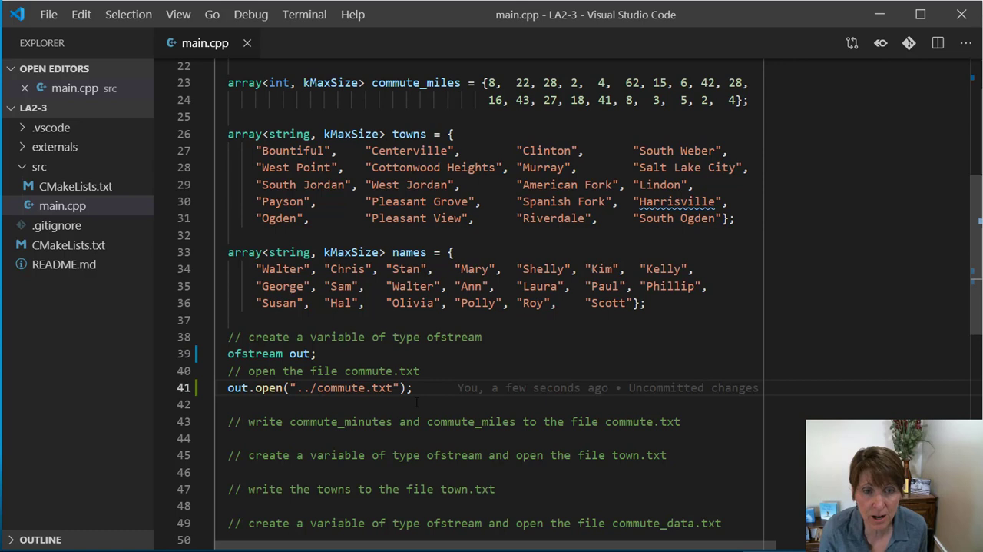
{"action": "scroll", "scroll_direction": "down", "scroll_amount": 3}
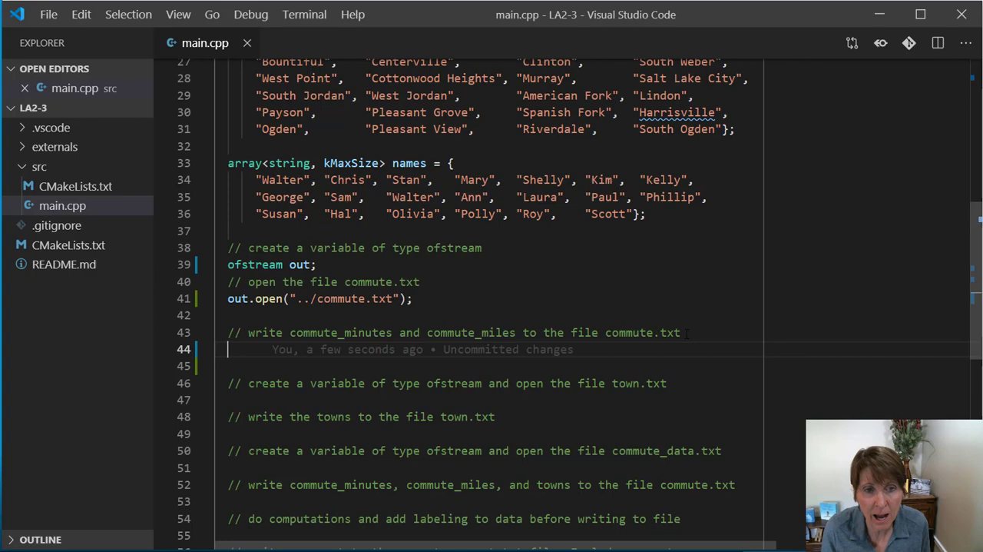
Step: Write out << commute_minutes[0] << " " << commute_miles[0] << endl; on line 44
{"action": "type", "text": "out"}
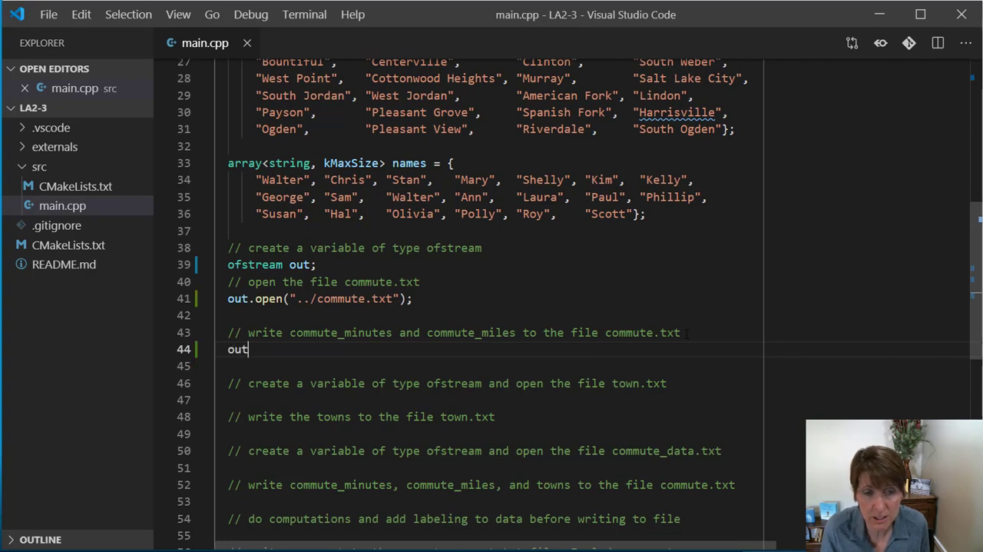
{"action": "type", "text": "<<"}
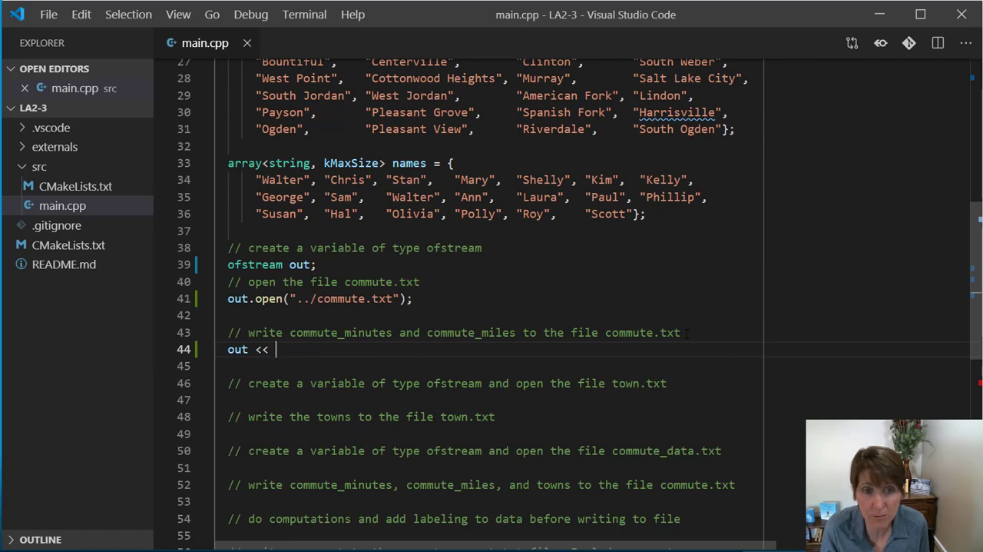
{"action": "mouse_move", "coordinate": [276, 349]}
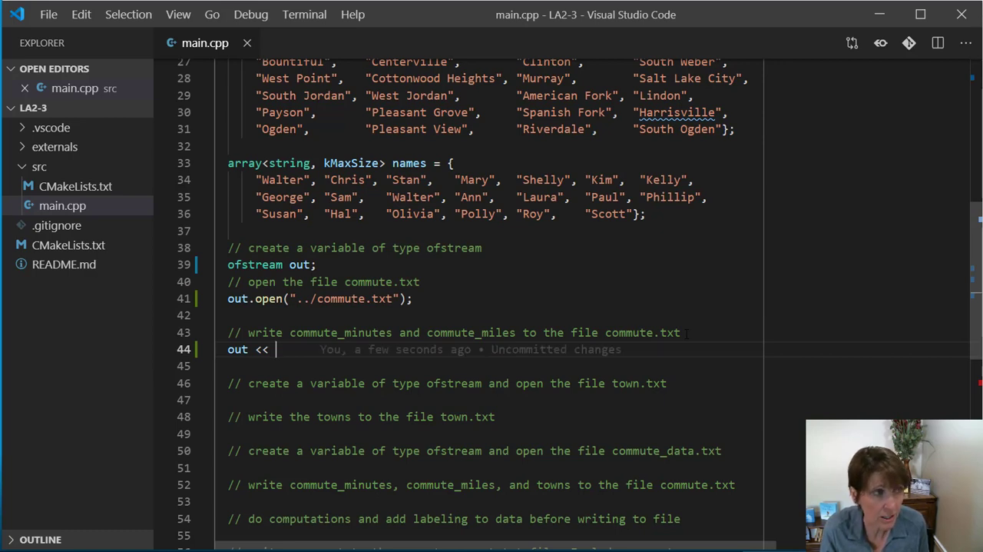
{"action": "type", "text": "commute_minutes"}
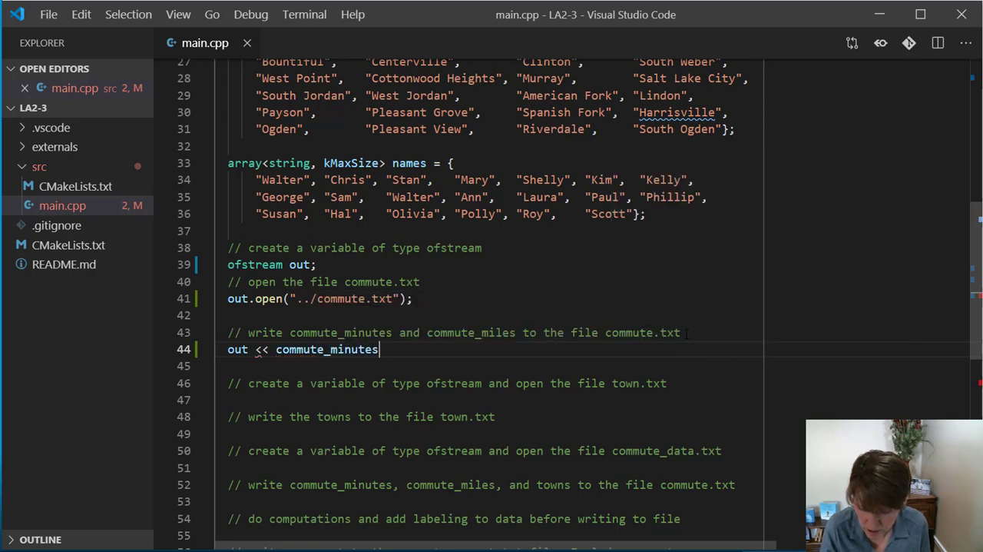
{"action": "type", "text": "[0]"}
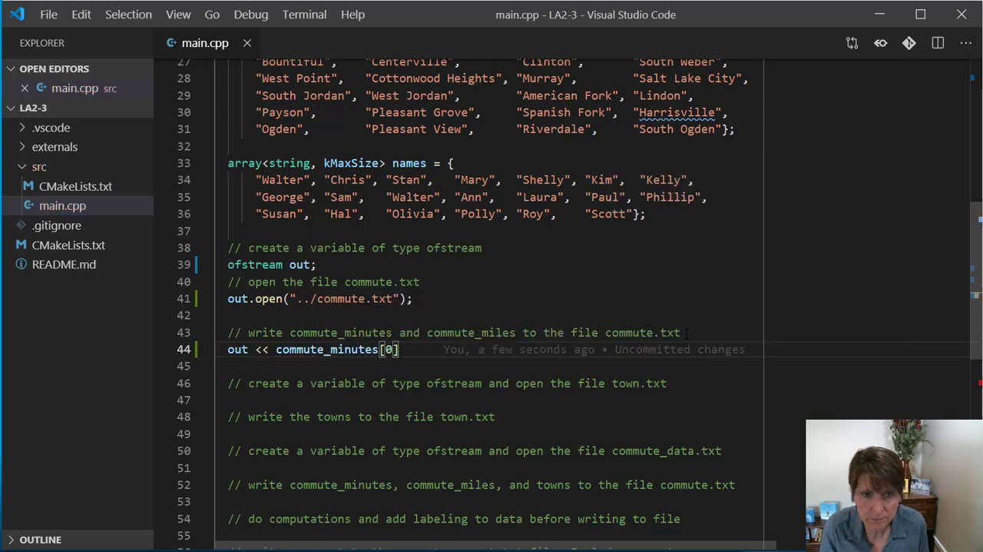
{"action": "type", "text": "<<"}
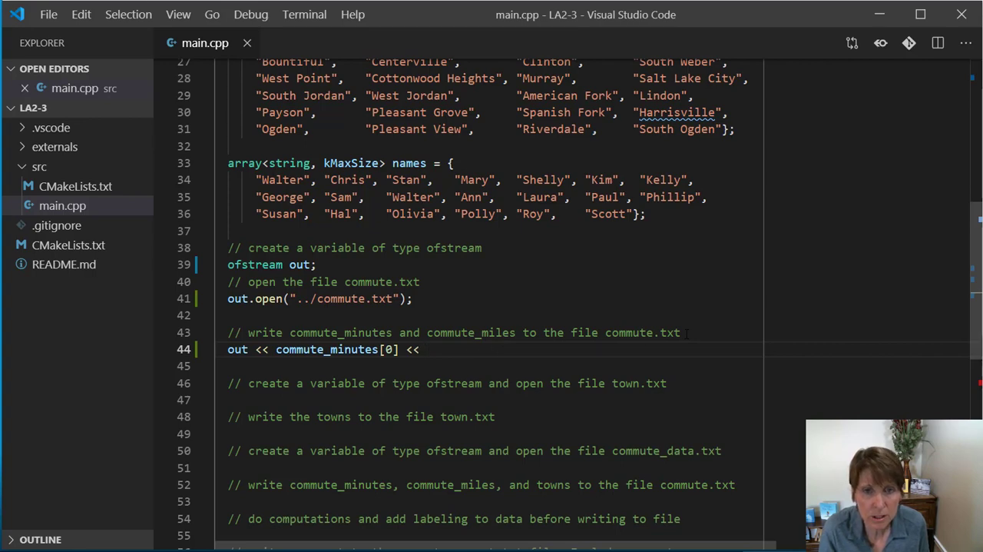
{"action": "type", "text": "c"}
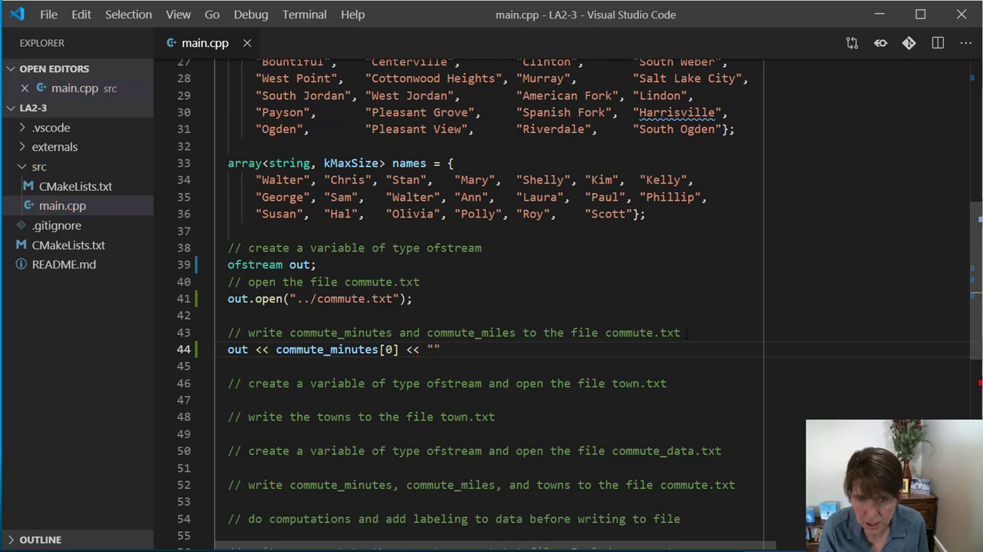
{"action": "type", "text": "\" \""}
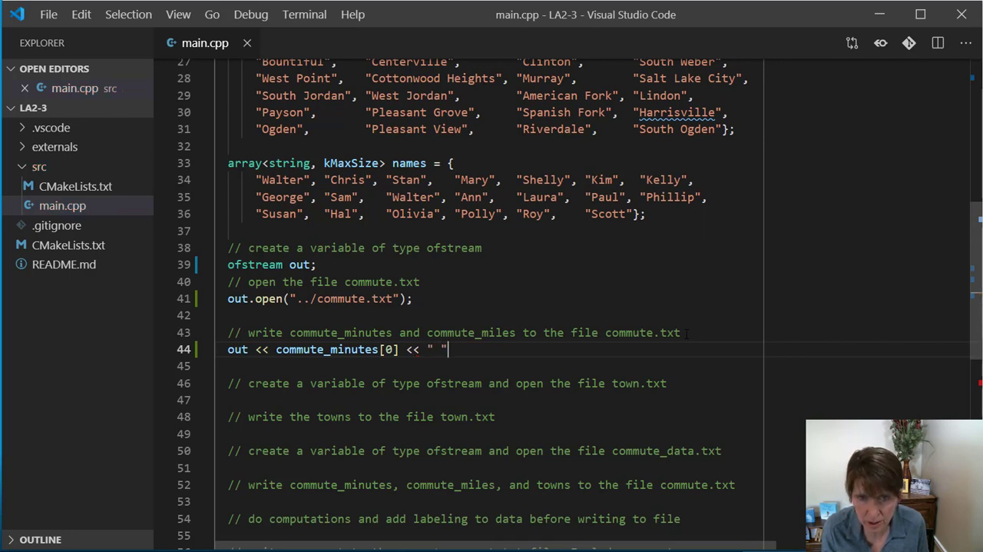
{"action": "type", "text": "<<"}
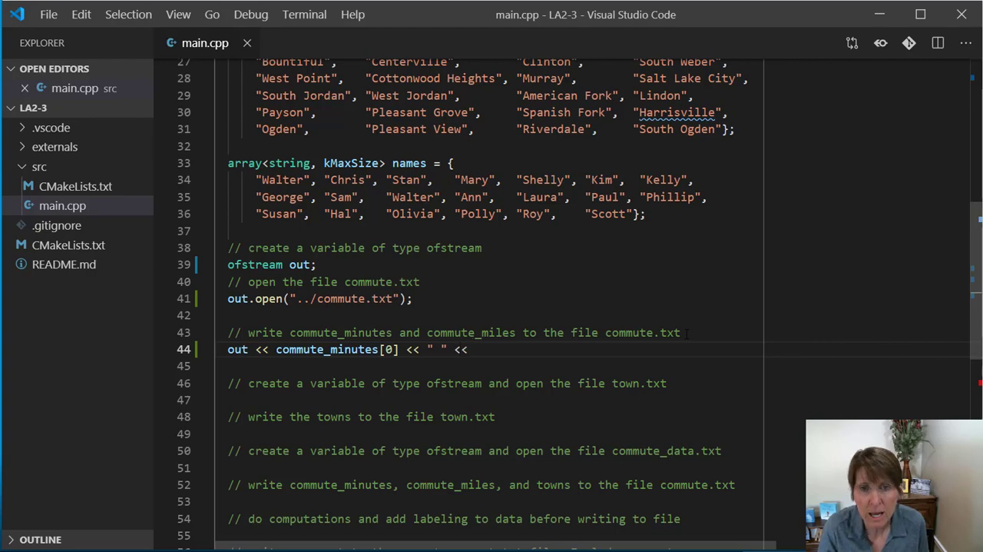
{"action": "type", "text": "comp"}
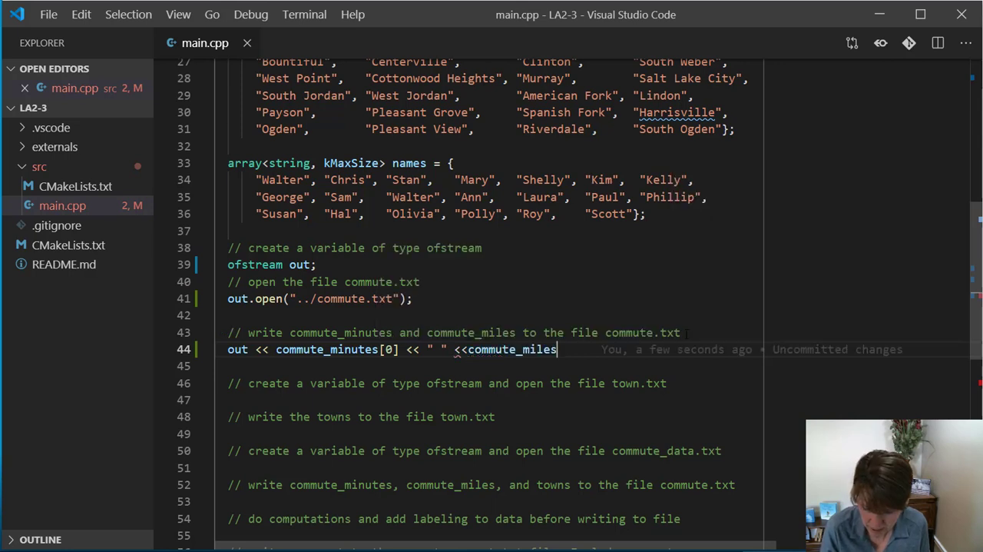
{"action": "type", "text": "[0]"}
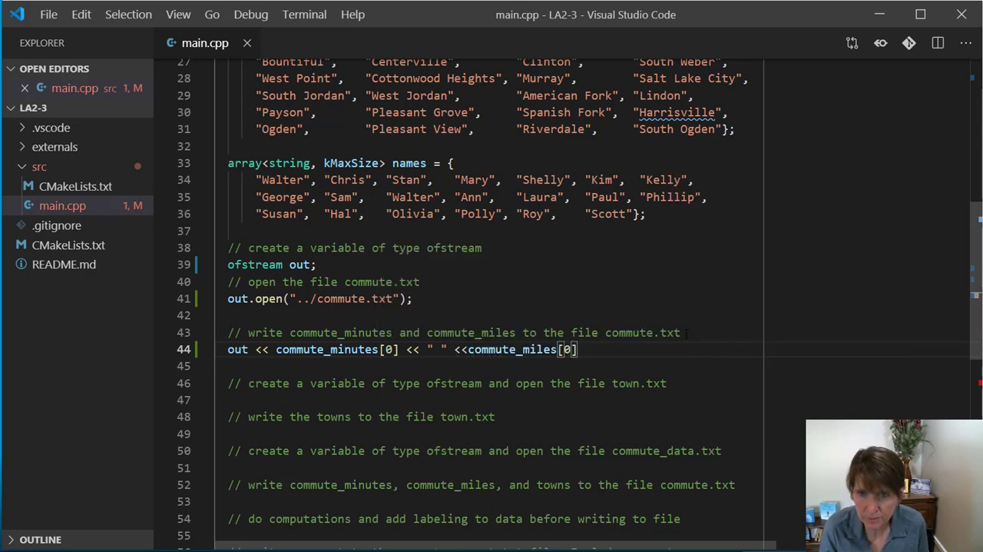
{"action": "type", "text": "<"}
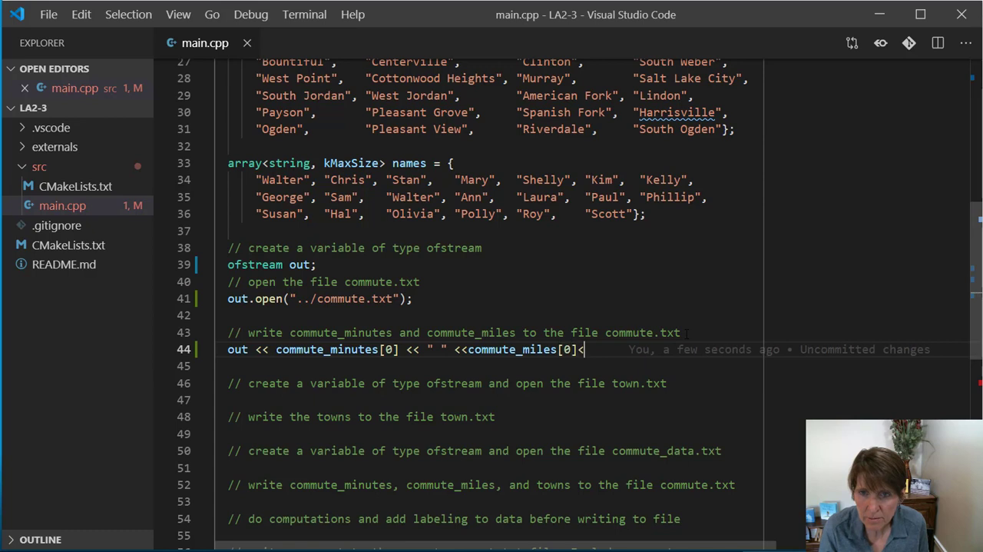
{"action": "type", "text": "endl;"}
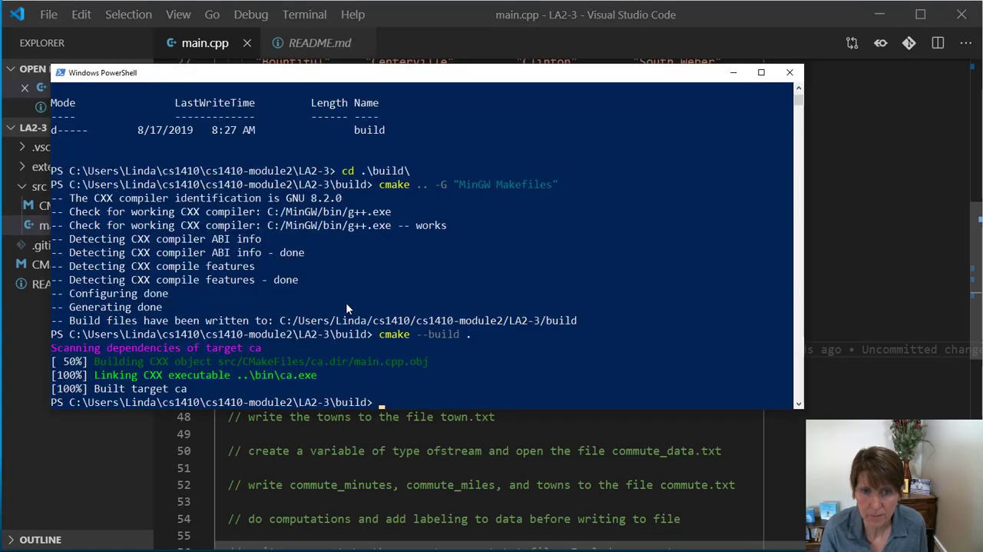
Step: Run the built executable in PowerShell so it generates commute.txt
{"action": "type", "text": ".\\"}
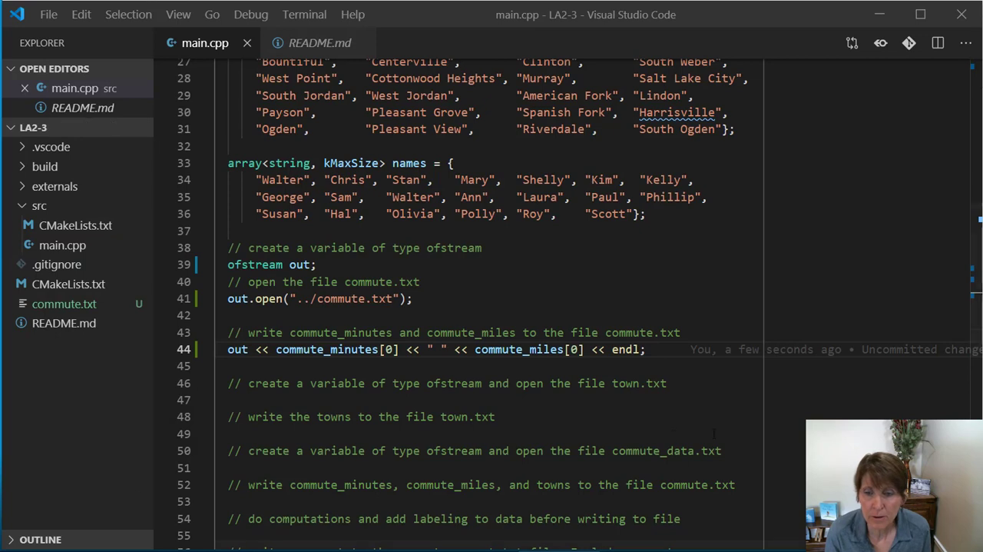
{"action": "mouse_move", "coordinate": [64, 304]}
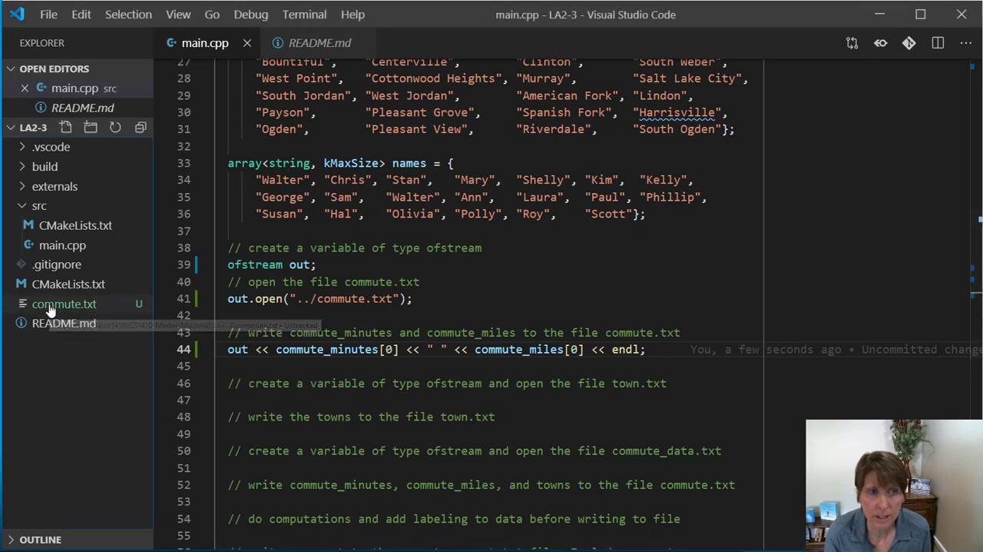
Step: Inspect commute.txt showing 22 8, then return to main.cpp
{"action": "left_click", "coordinate": [65, 304]}
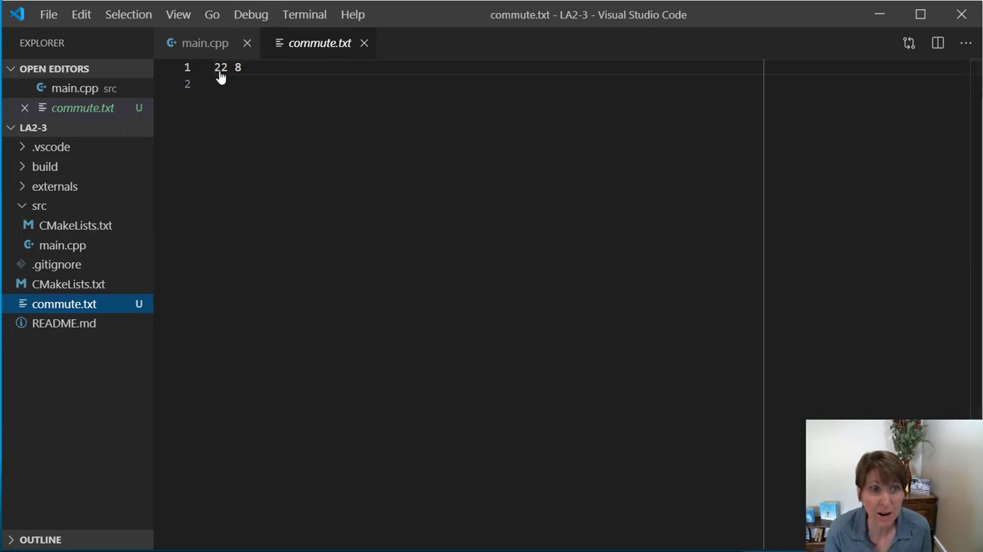
{"action": "left_click", "coordinate": [204, 43]}
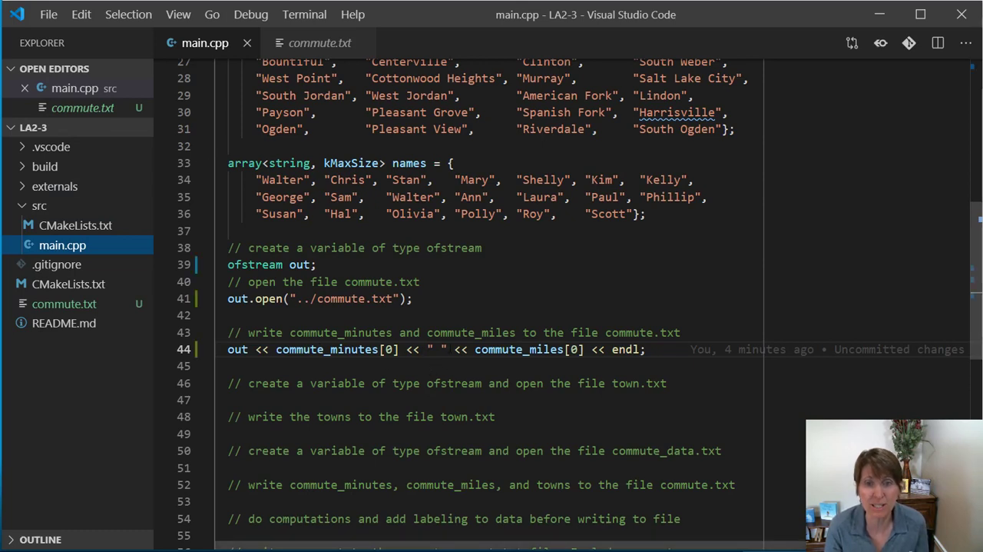
Step: Insert a for loop over int i from 0 to kMaxSize on line 44
{"action": "double_click", "coordinate": [433, 349]}
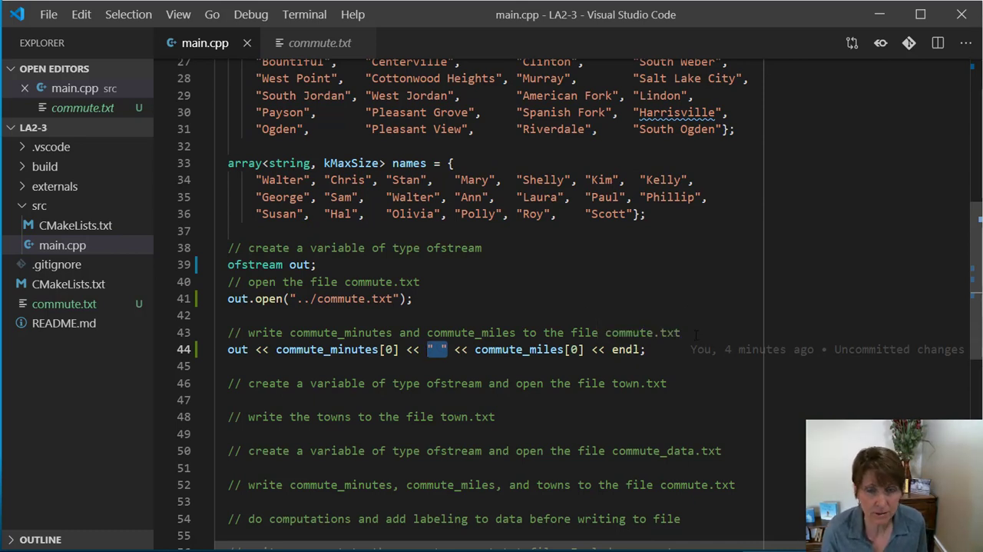
{"action": "type", "text": "for (size_t i = 0; i < count; i++"}
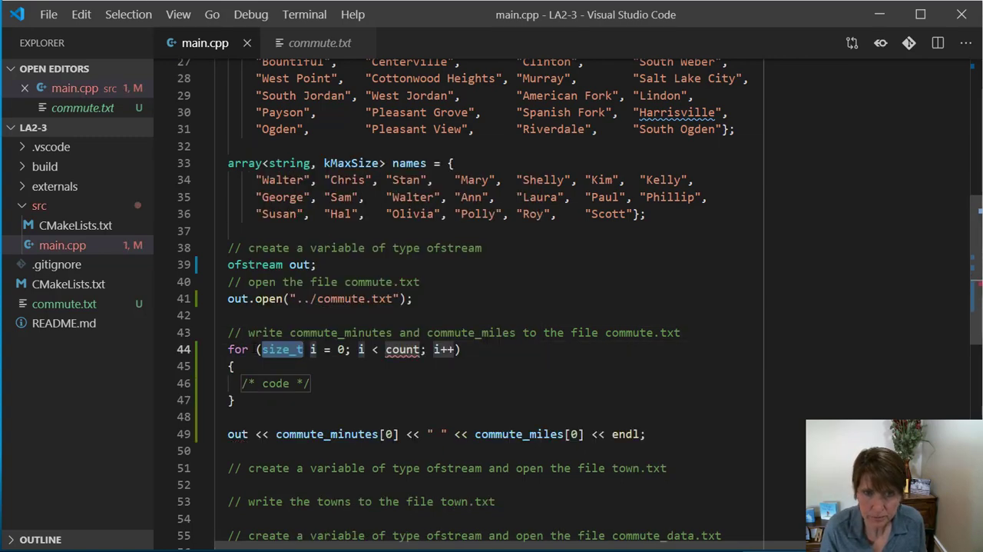
{"action": "type", "text": "int"}
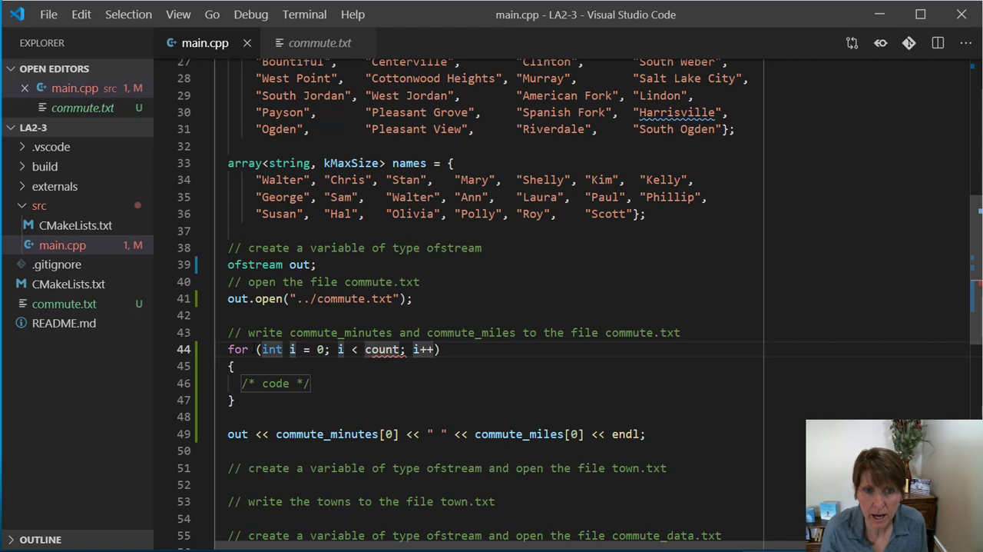
{"action": "double_click", "coordinate": [381, 349]}
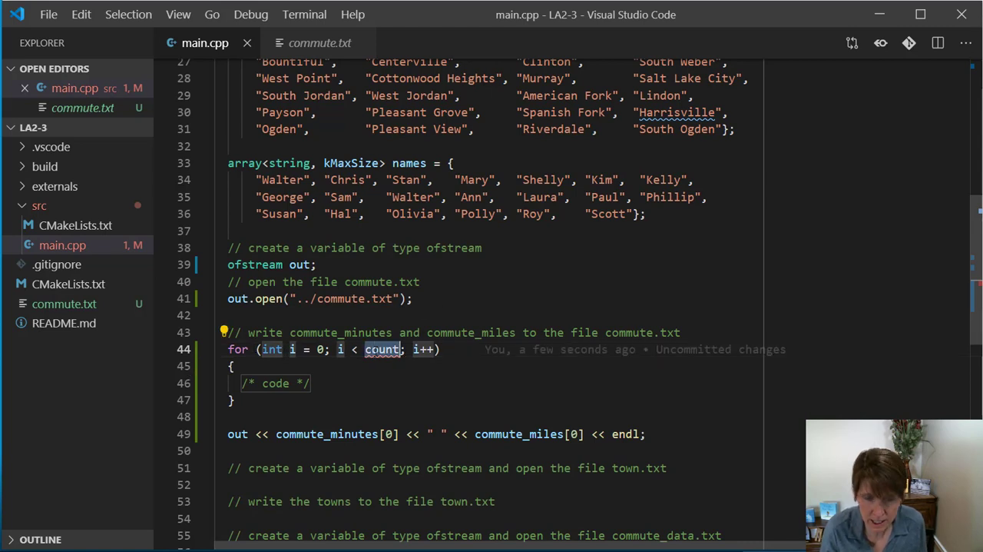
{"action": "type", "text": "kHa"}
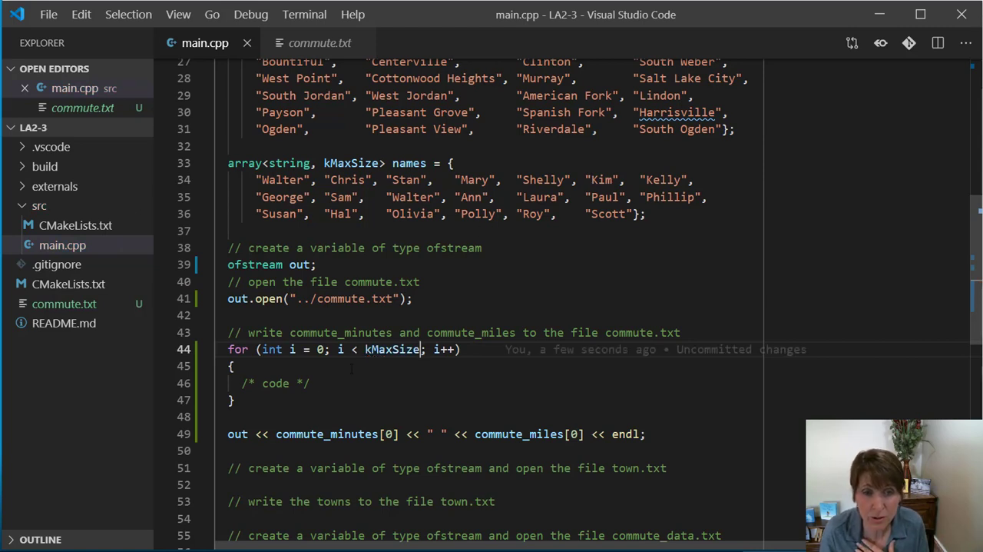
{"action": "left_click", "coordinate": [315, 383]}
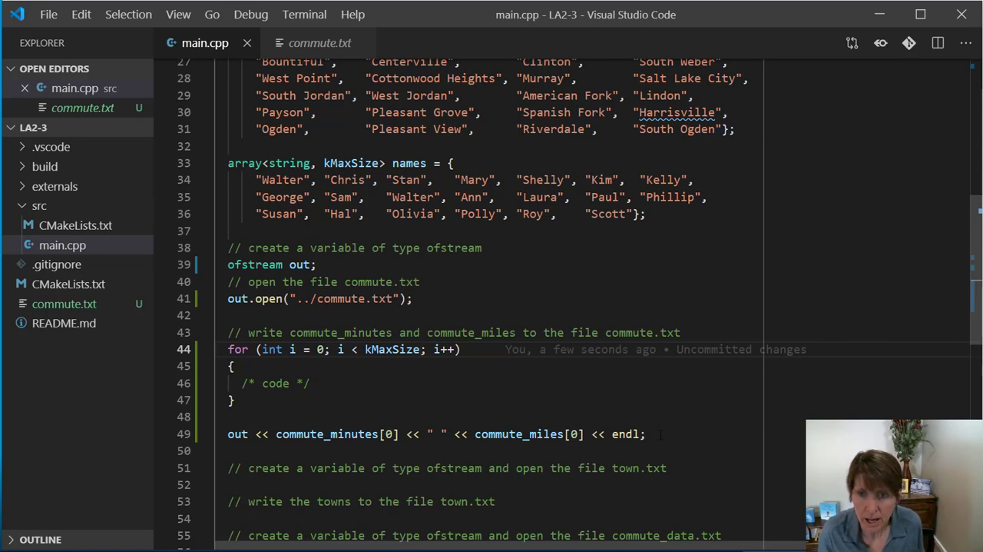
Step: Move the out << statement into the loop body and index commute arrays with [i]
{"action": "triple_click", "coordinate": [436, 433]}
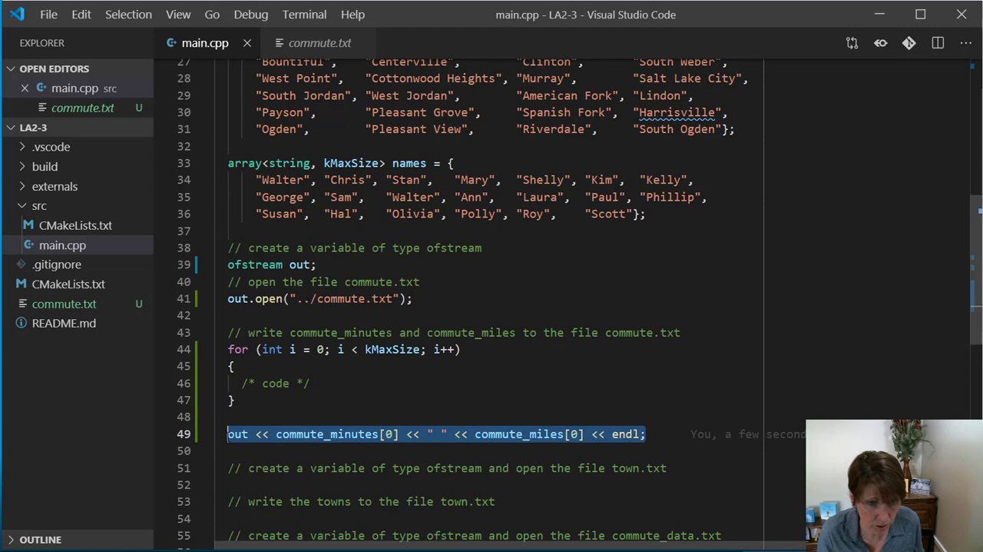
{"action": "key", "text": "Delete"}
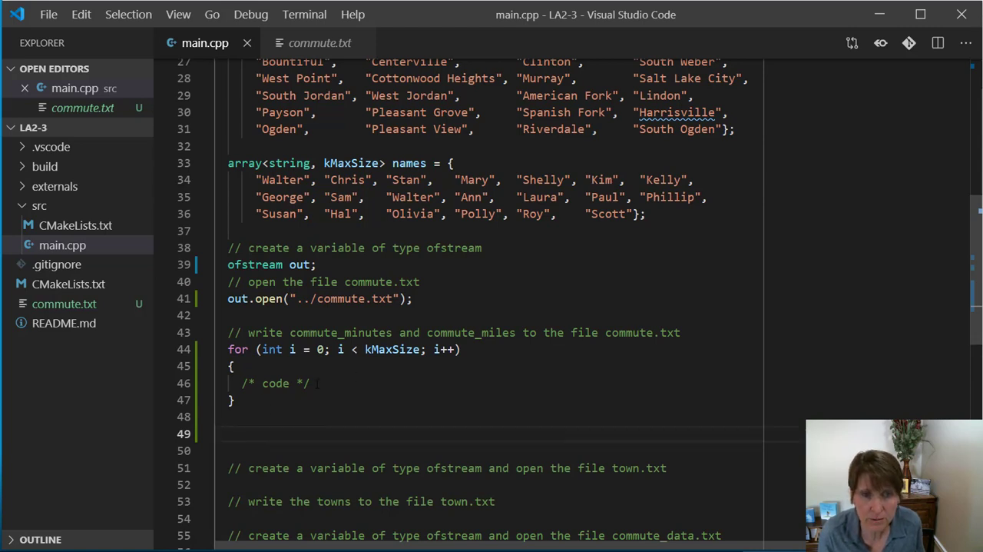
{"action": "type", "text": "out << commute_minutes[0] << \" \" << commute_miles[0] << endl;"}
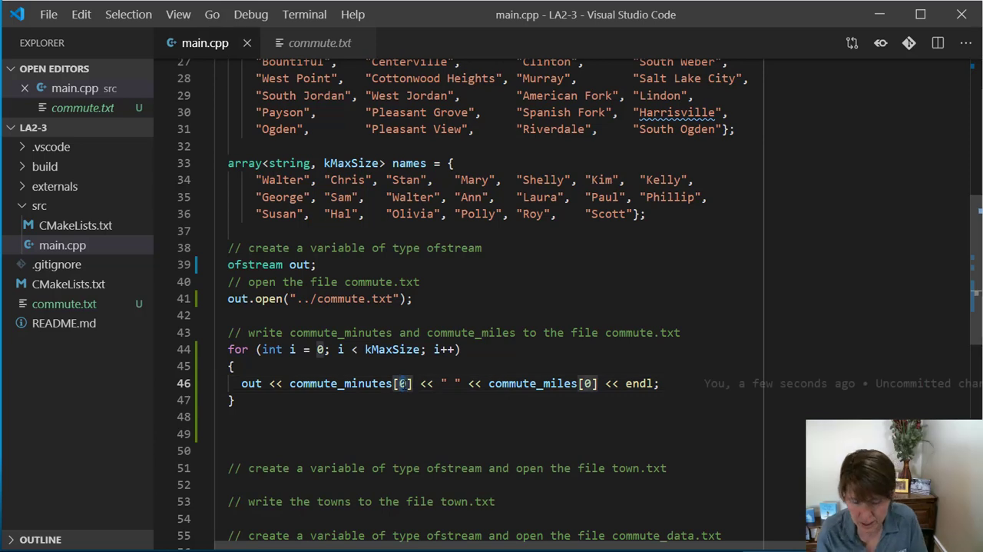
{"action": "type", "text": "i"}
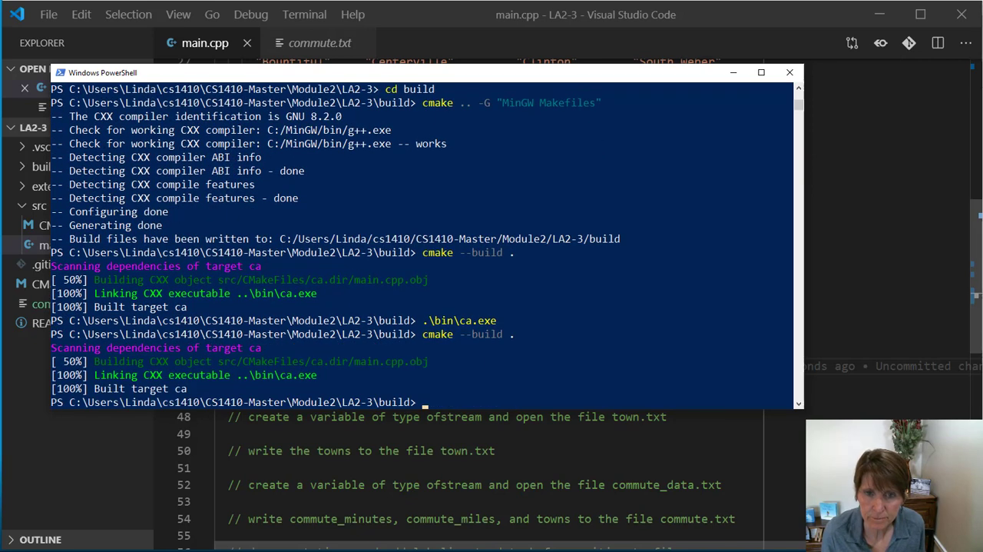
Step: Scroll up in main.cpp to review the loop after rebuilding
{"action": "scroll", "scroll_direction": "up", "scroll_amount": 3}
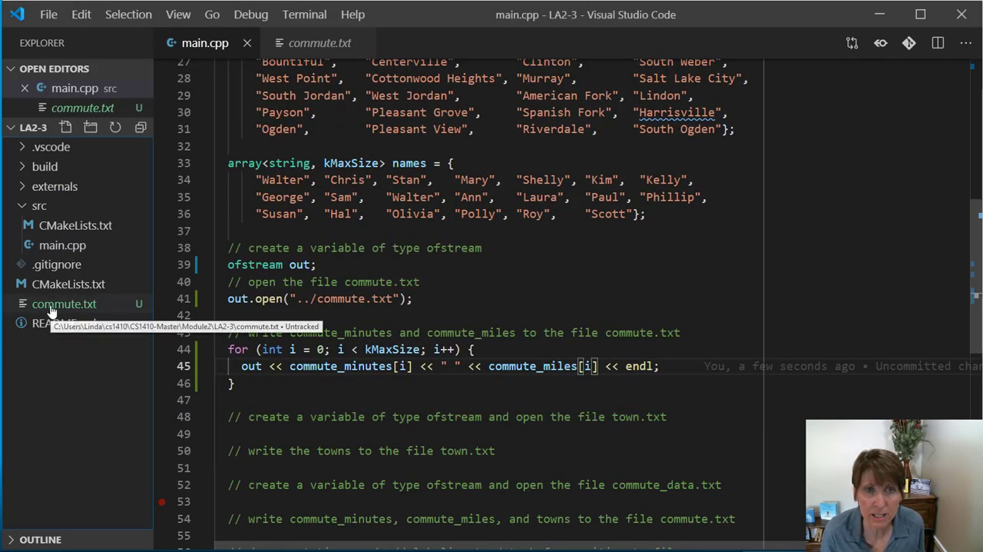
Step: Check the regenerated commute.txt output in the Explorer
{"action": "left_click", "coordinate": [65, 304]}
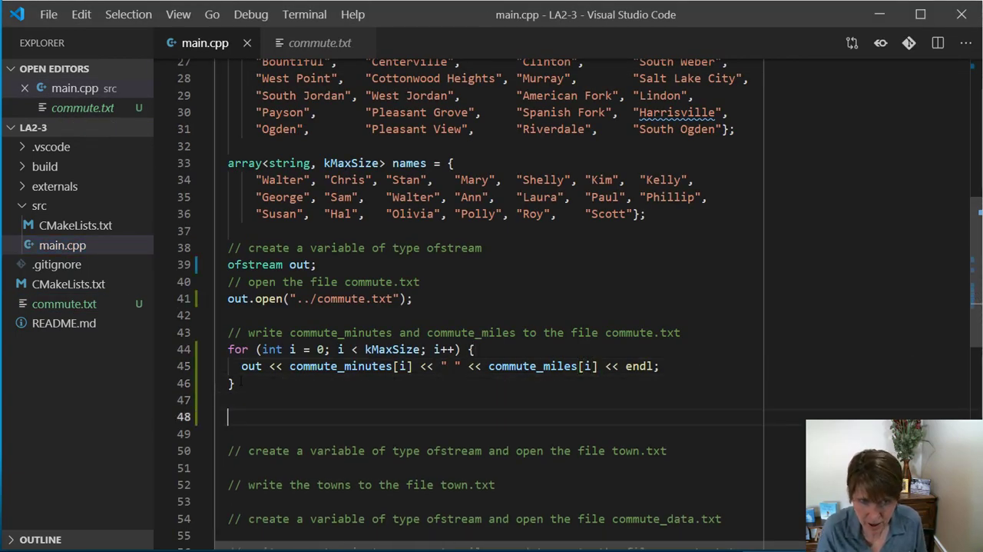
Step: Add an out.close call after the for loop using the close suggestion
{"action": "type", "text": "out."}
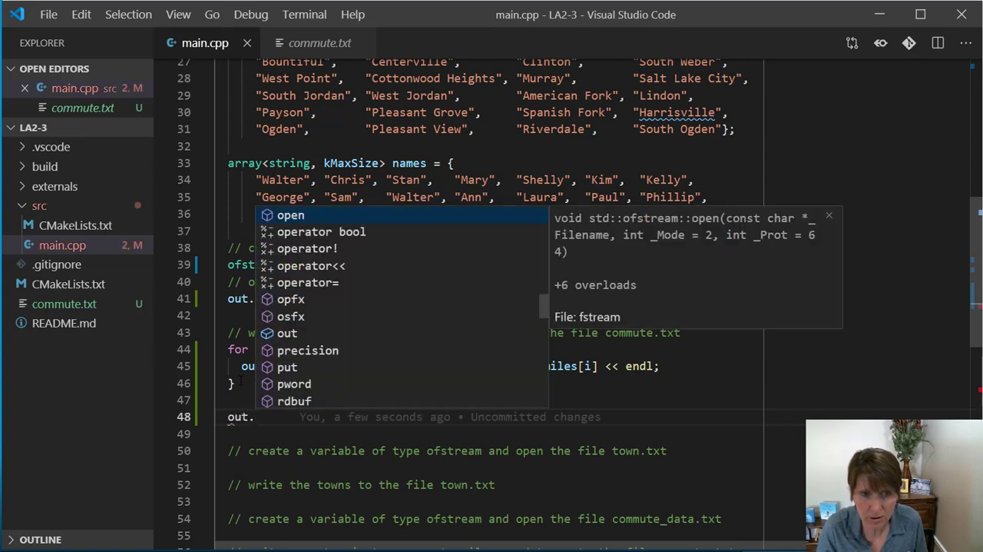
{"action": "type", "text": "ccl"}
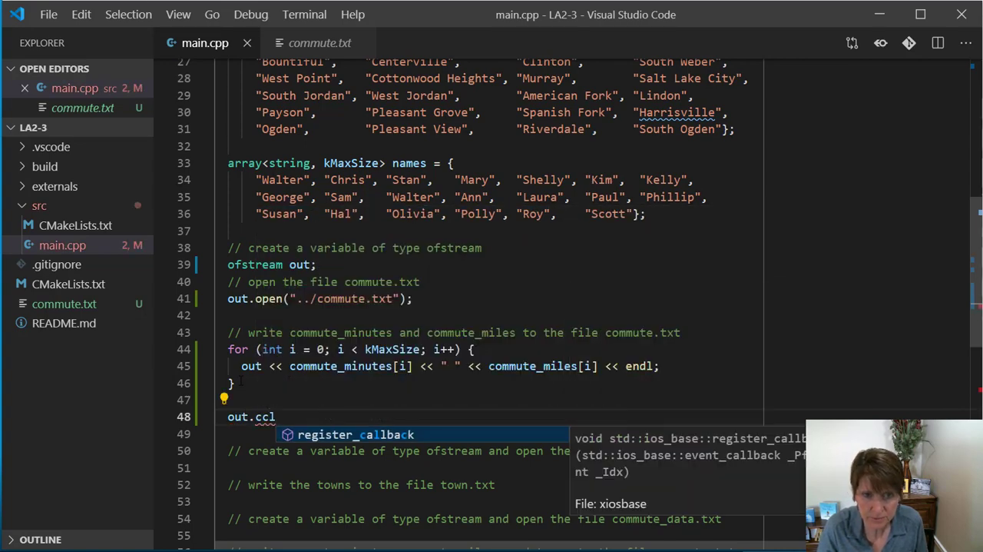
{"action": "type", "text": "lose"}
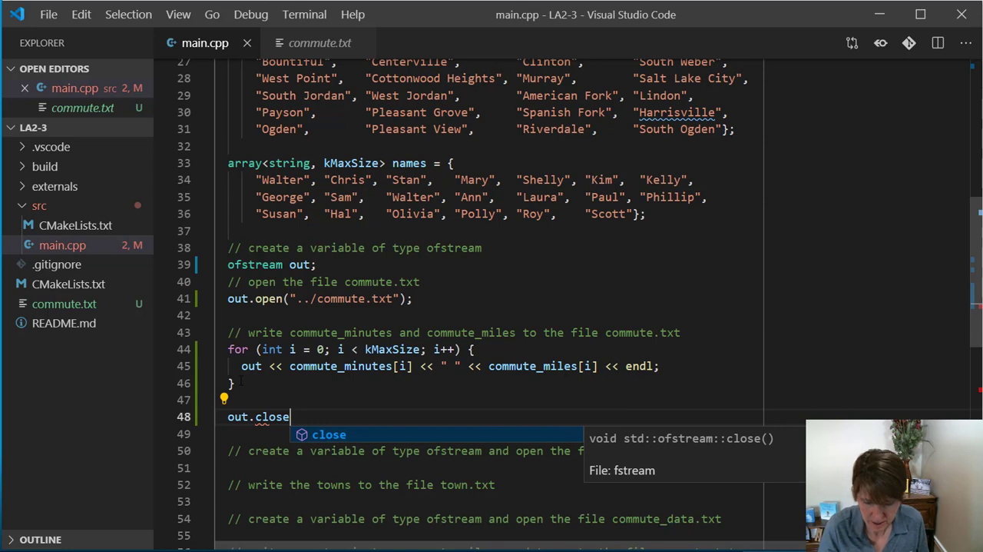